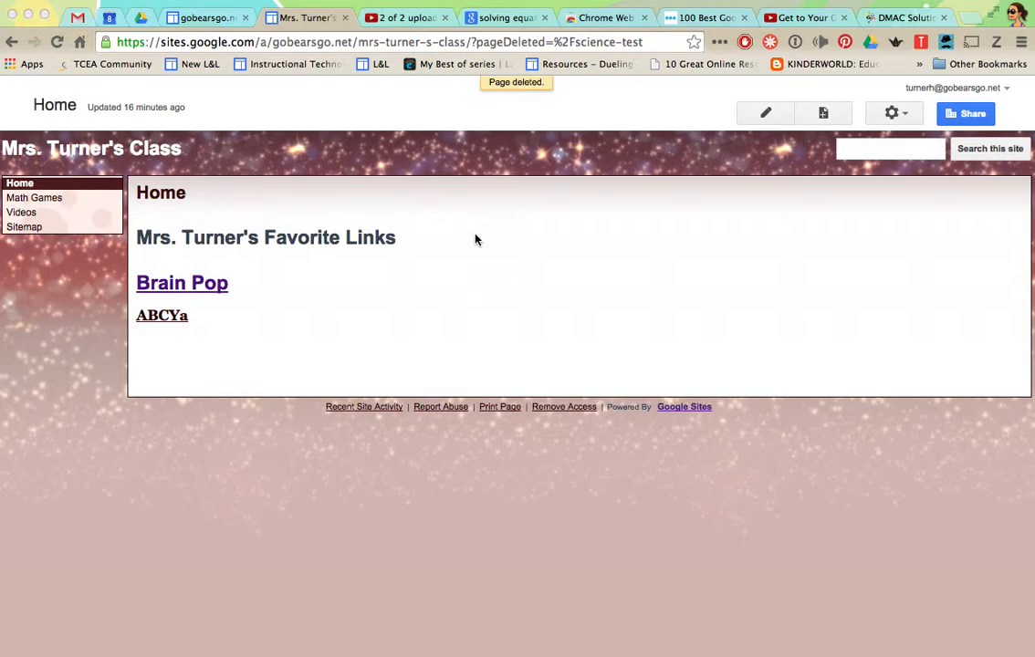
mouse_move(538, 331)
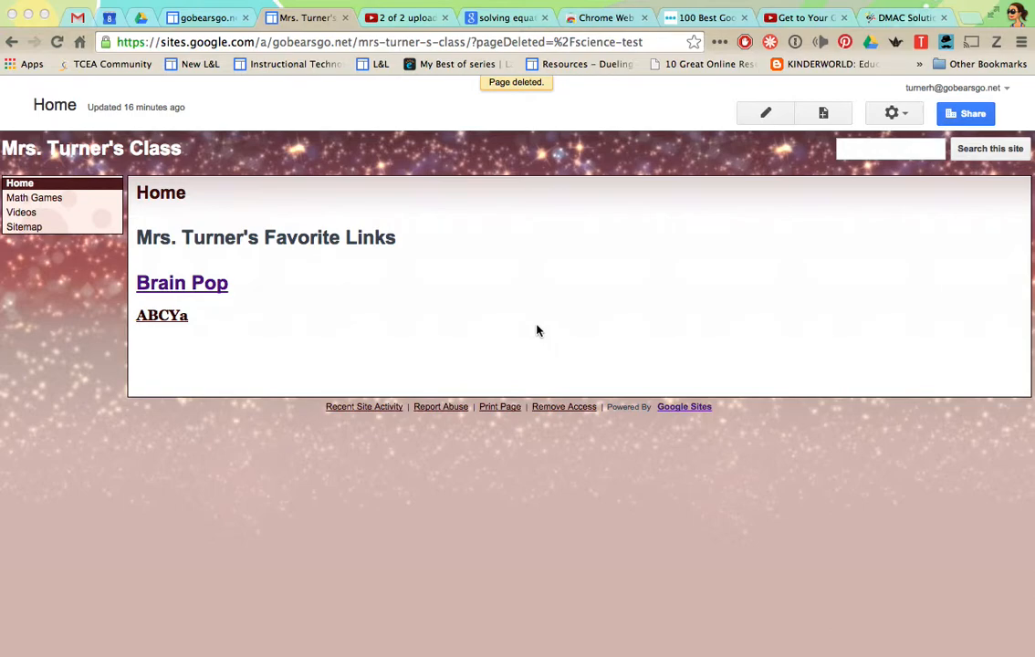
mouse_move(581, 397)
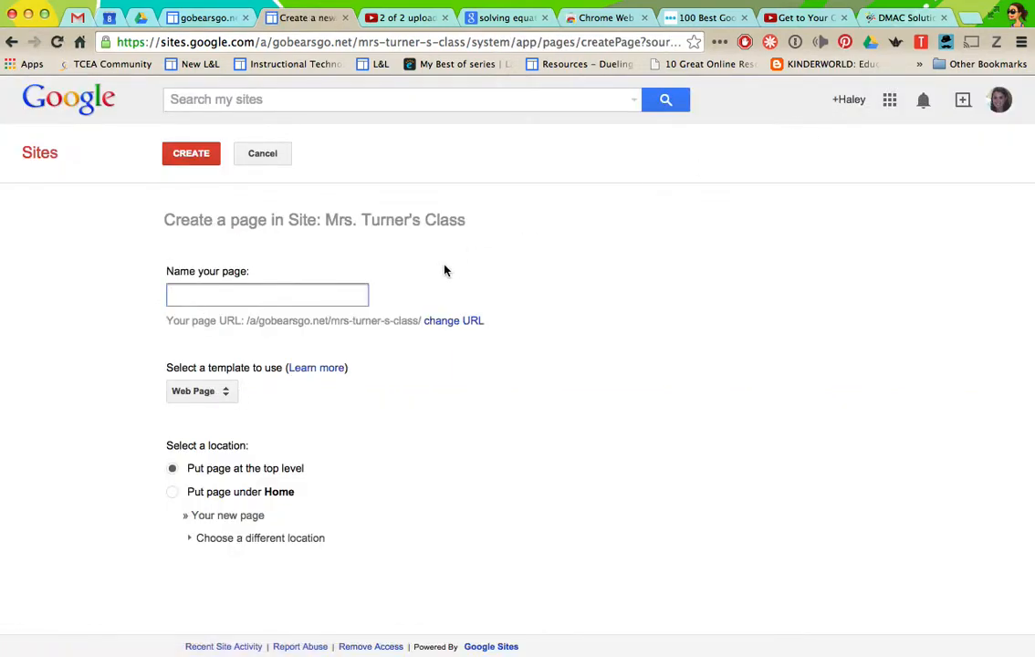
Step: Create a top-level Web Page named 'Science Test'
text(Science Test)
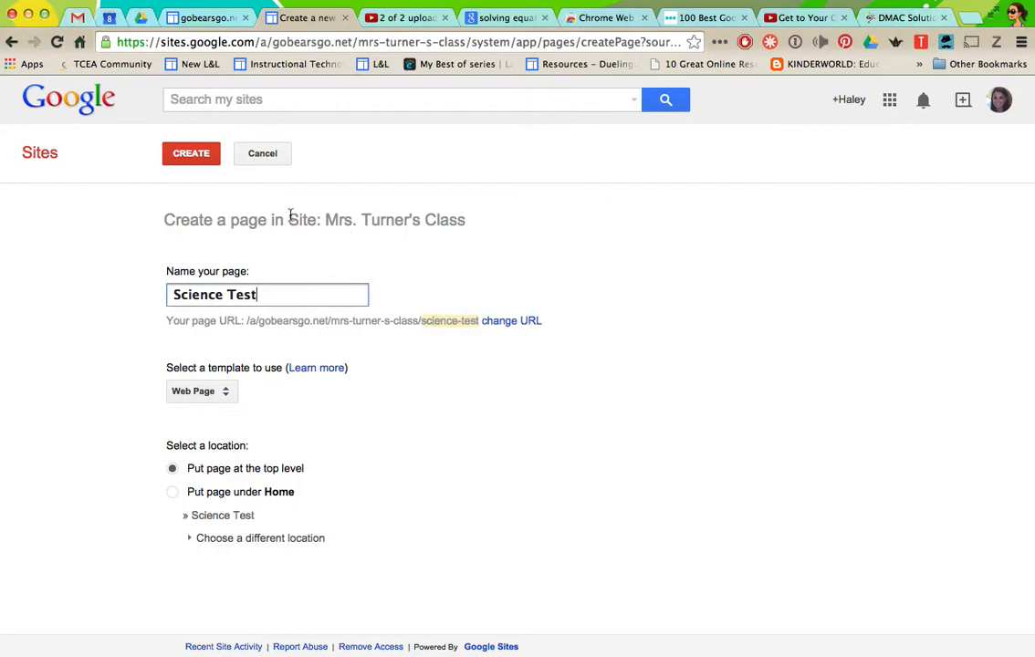
click(191, 153)
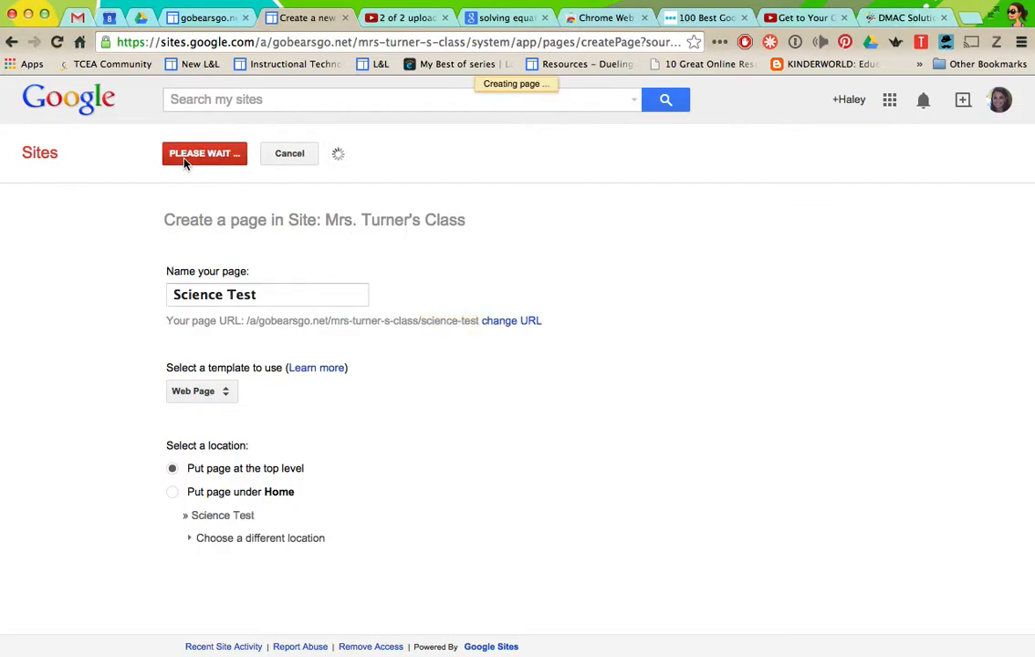
click(204, 153)
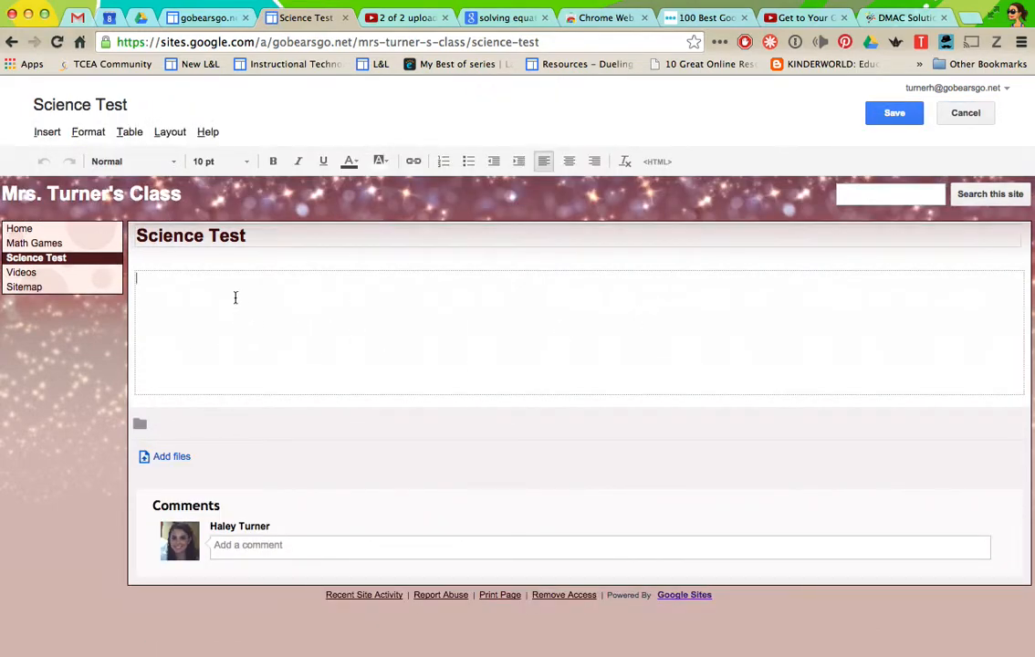
mouse_move(185, 317)
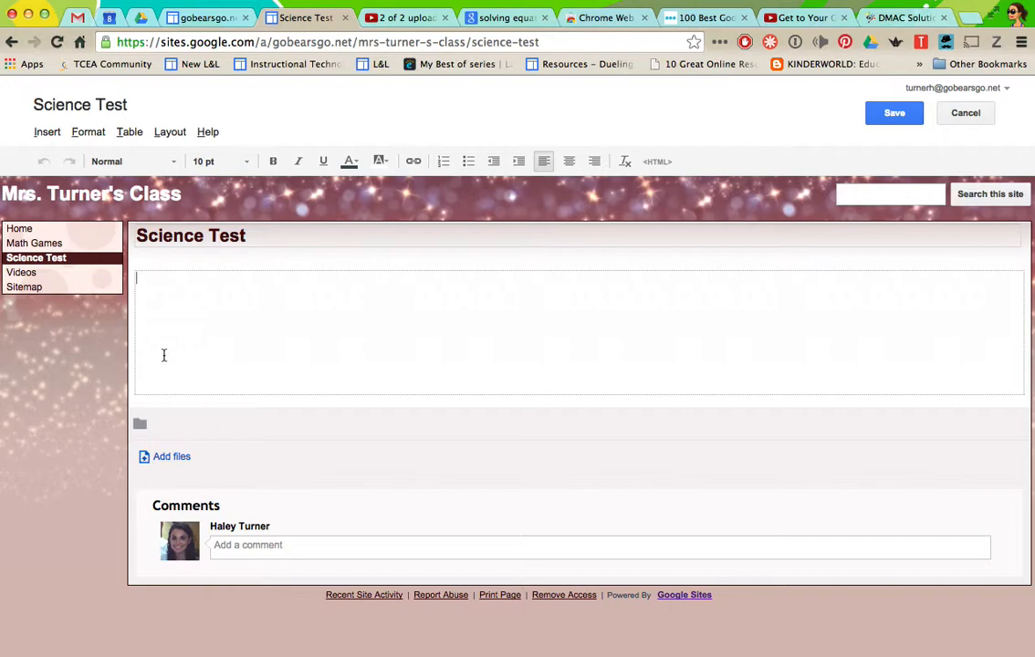
Step: Copy the 1st Nine Week Science Test from its DMAC preview
click(899, 18)
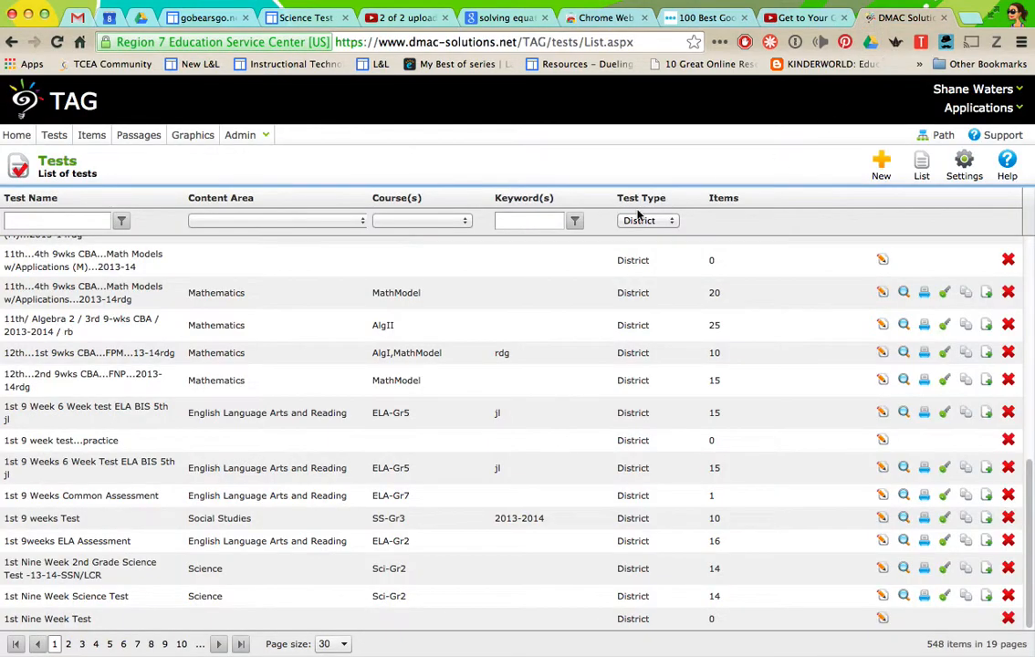
mouse_move(162, 564)
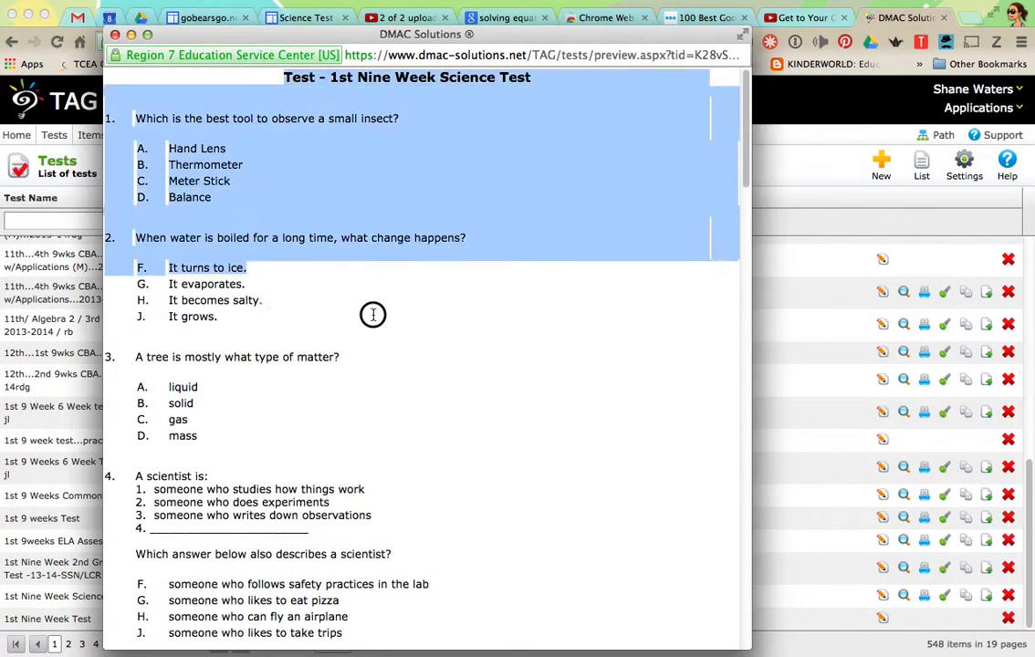
scroll(down, 3)
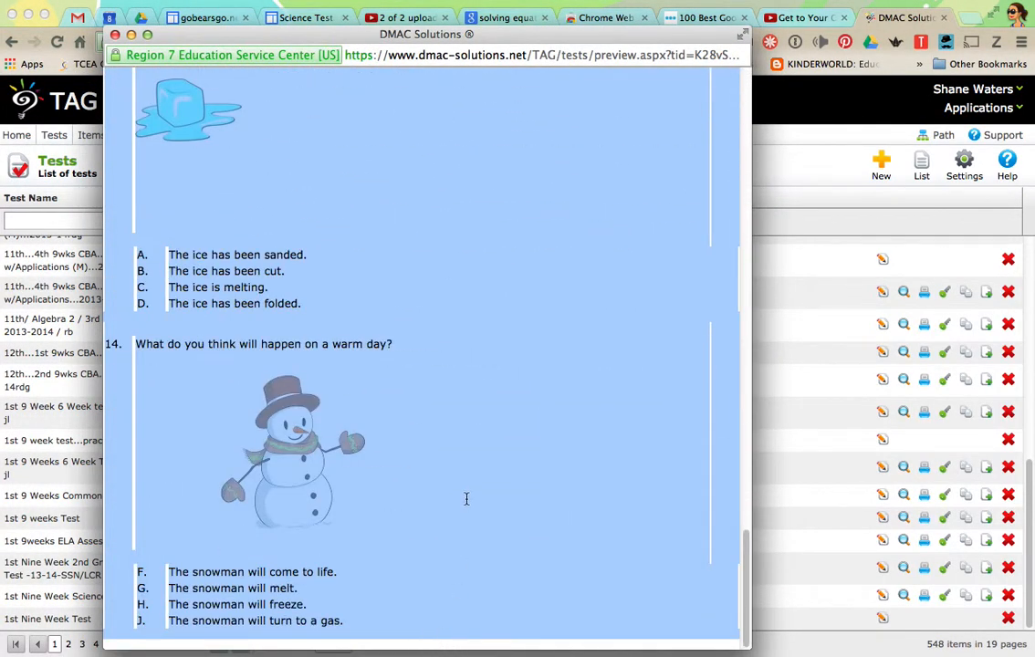
mouse_move(744, 144)
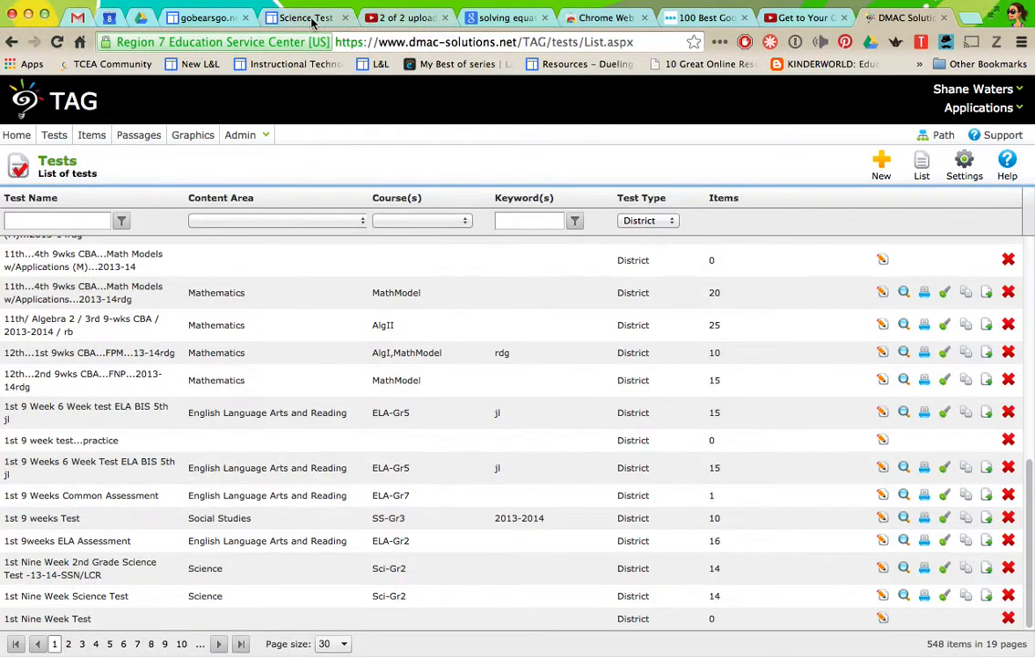
Step: Paste the 1st Nine Week Science Test into the Science Test page body and save
click(306, 18)
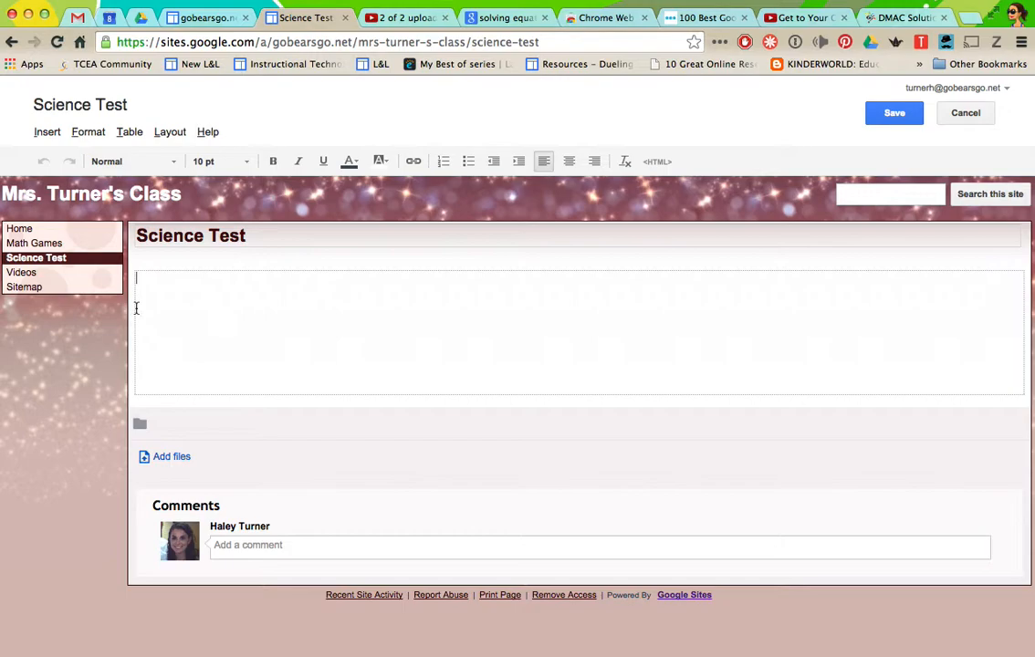
right_click(165, 287)
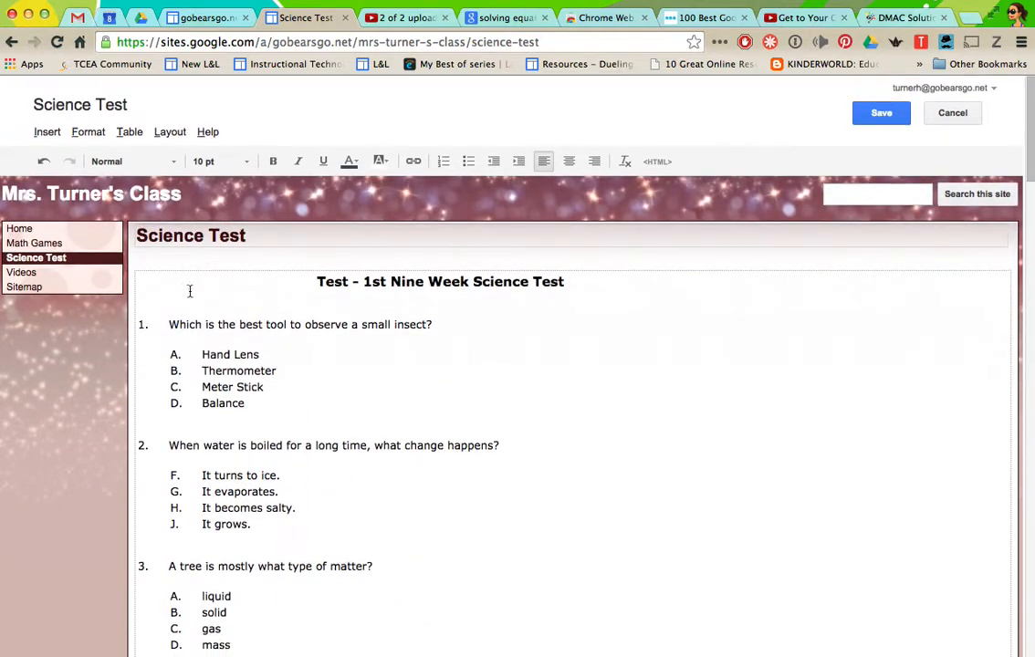
scroll(down, 3)
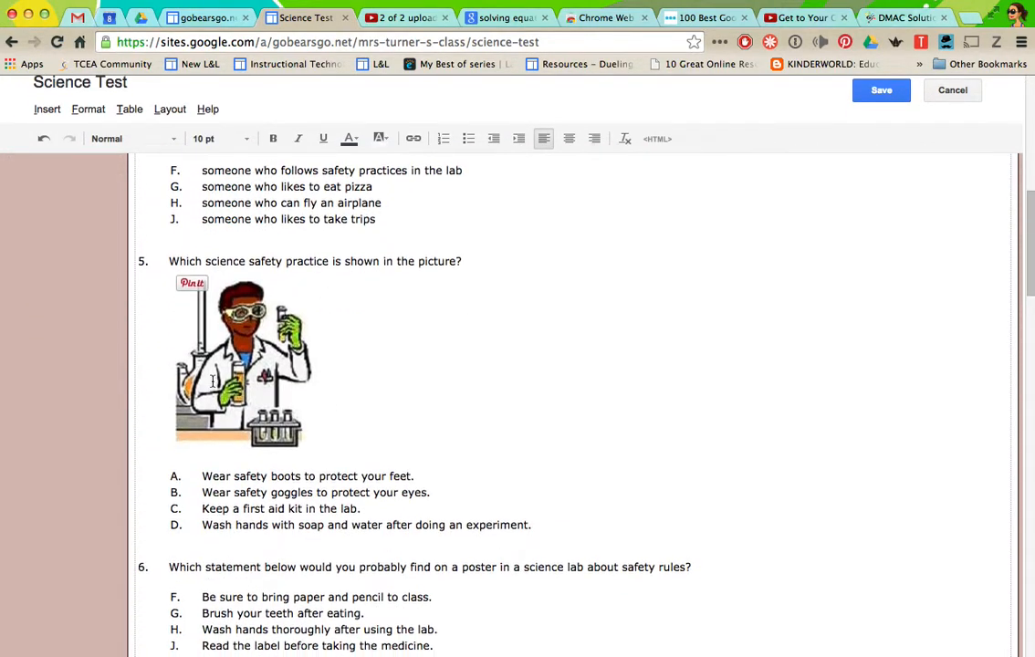
scroll(down, 3)
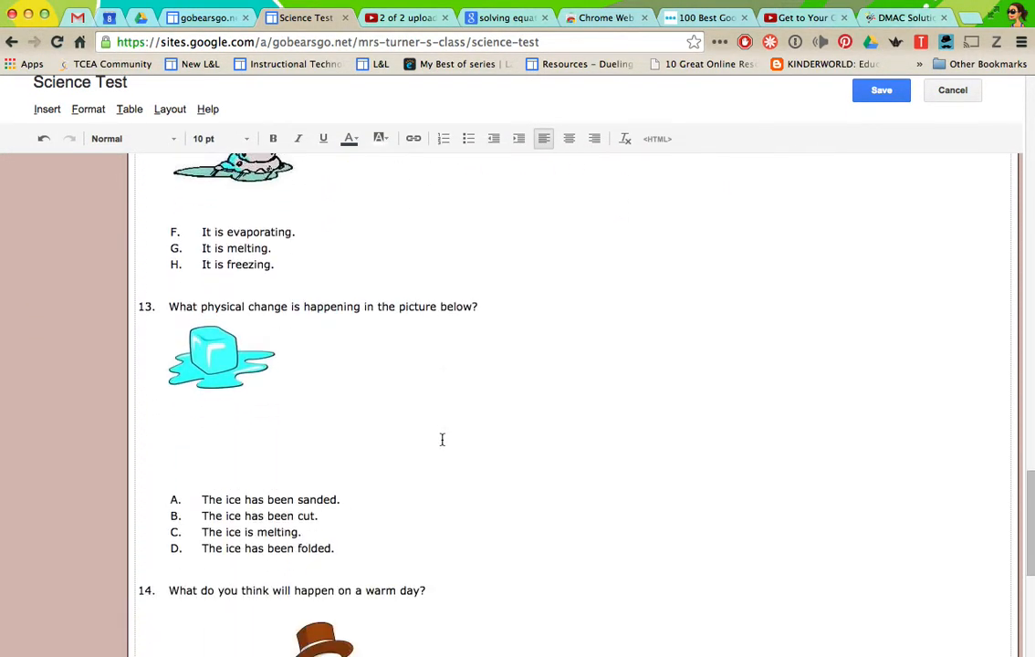
click(880, 89)
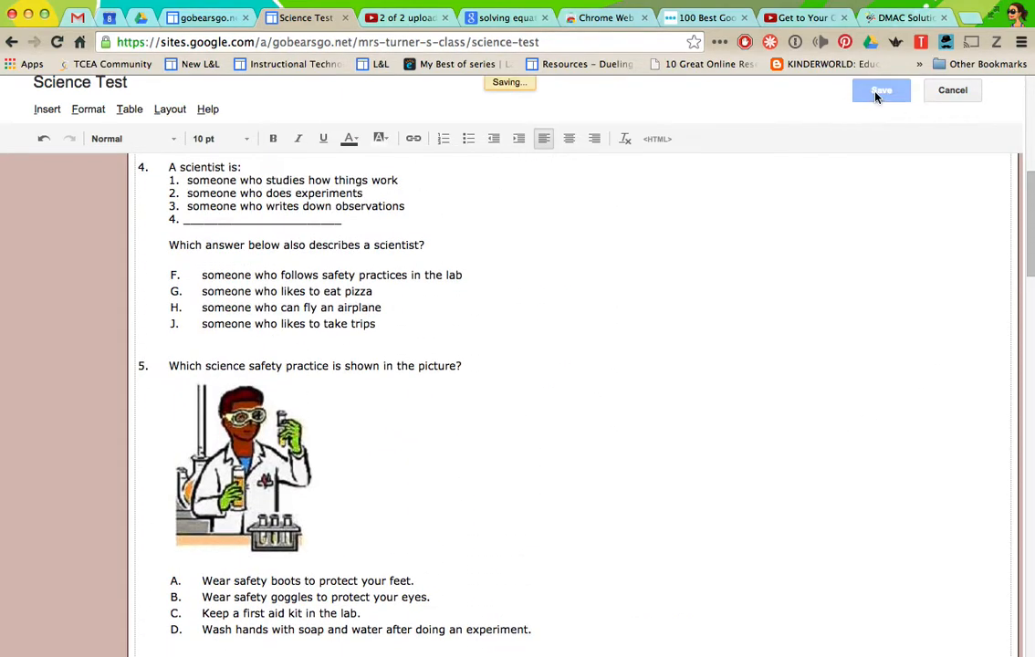
click(880, 90)
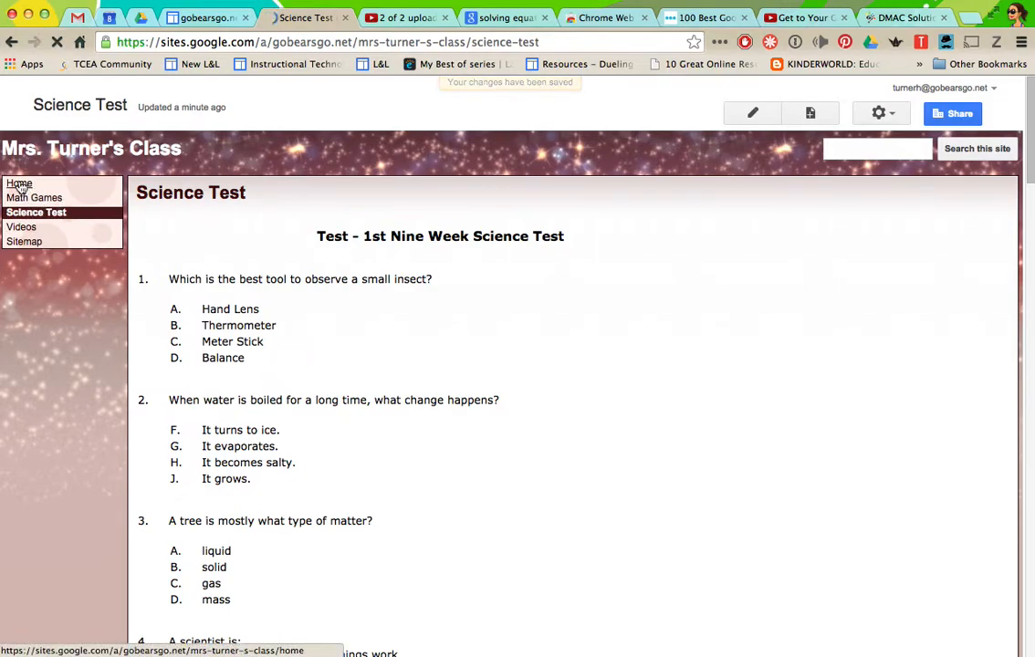
Step: Visit Home, check the Science Test page in the sidebar, then return Home
click(19, 183)
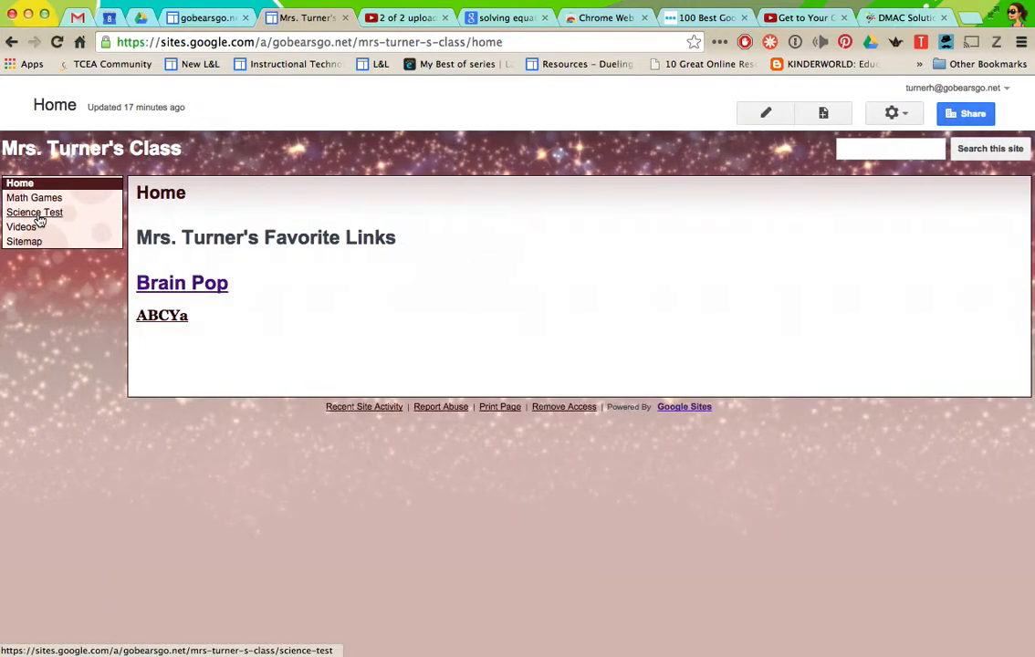
click(35, 212)
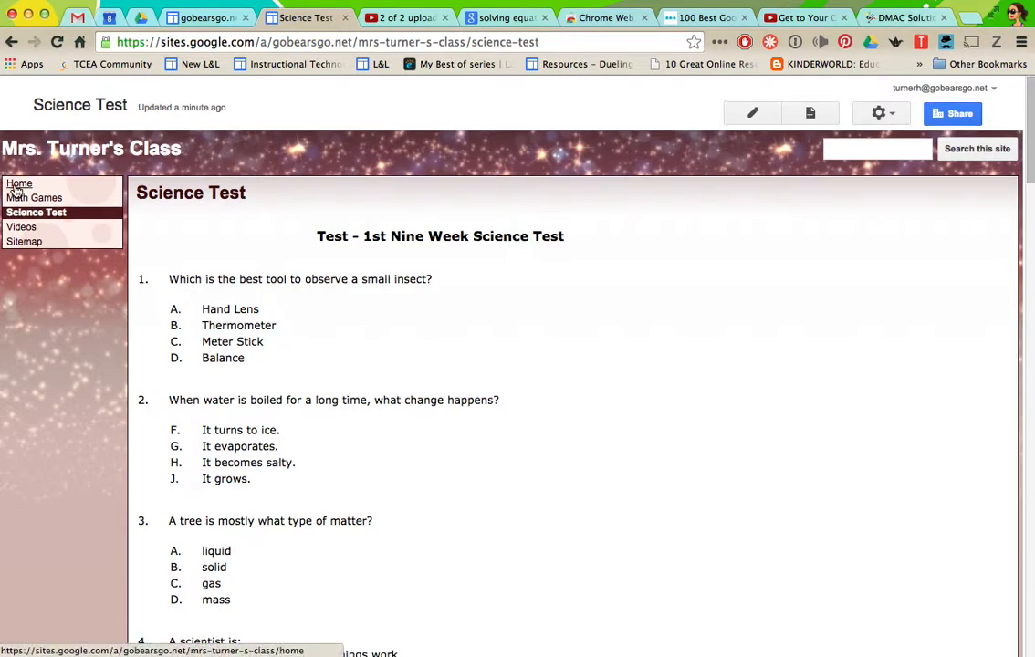
click(18, 183)
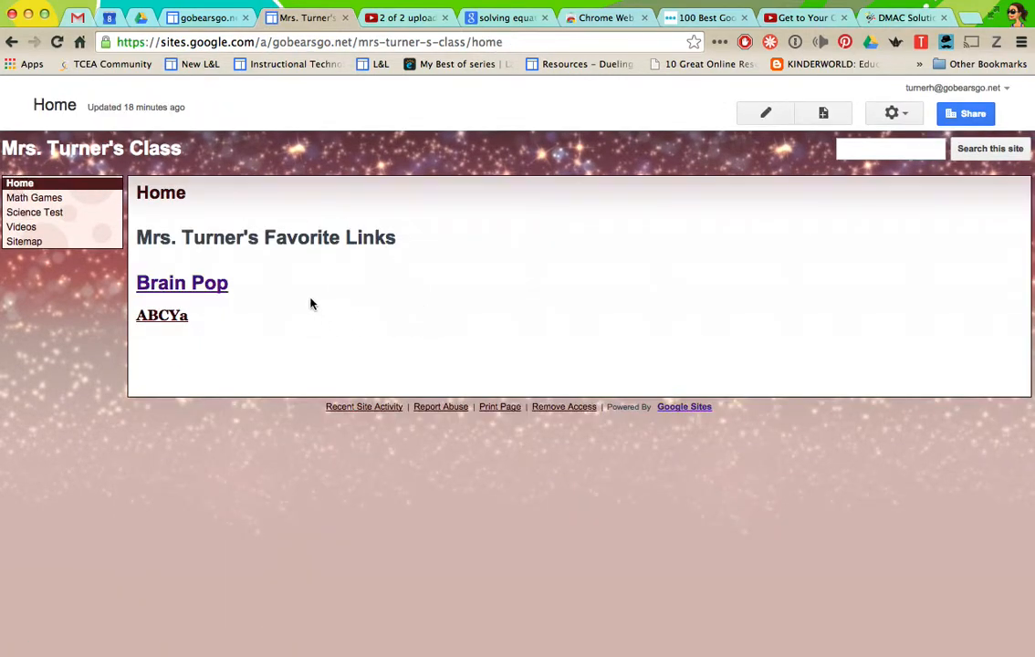
mouse_move(574, 224)
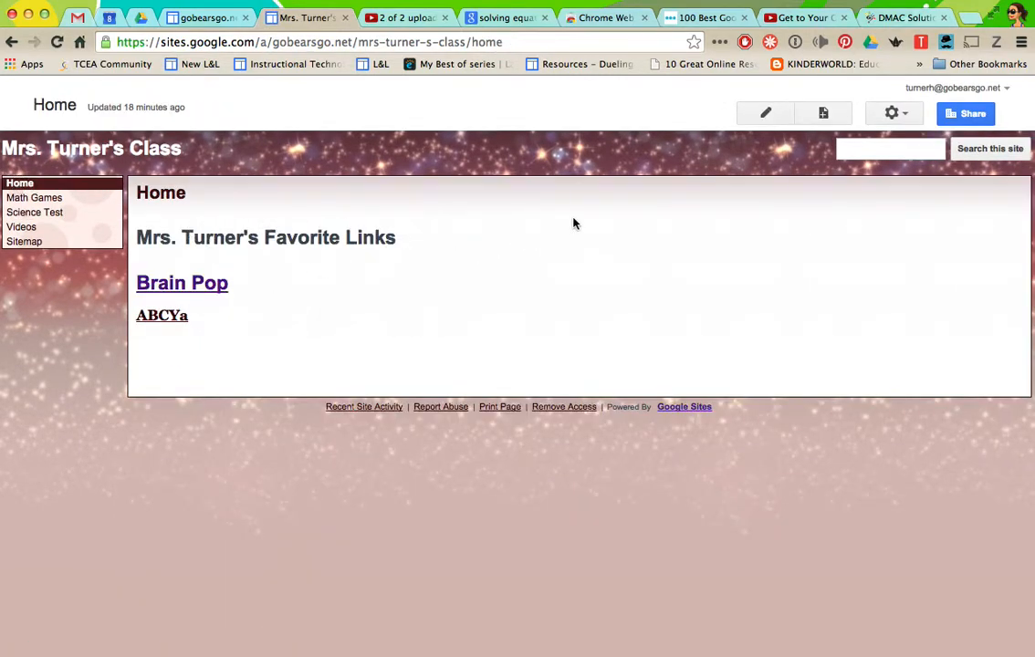
mouse_move(513, 211)
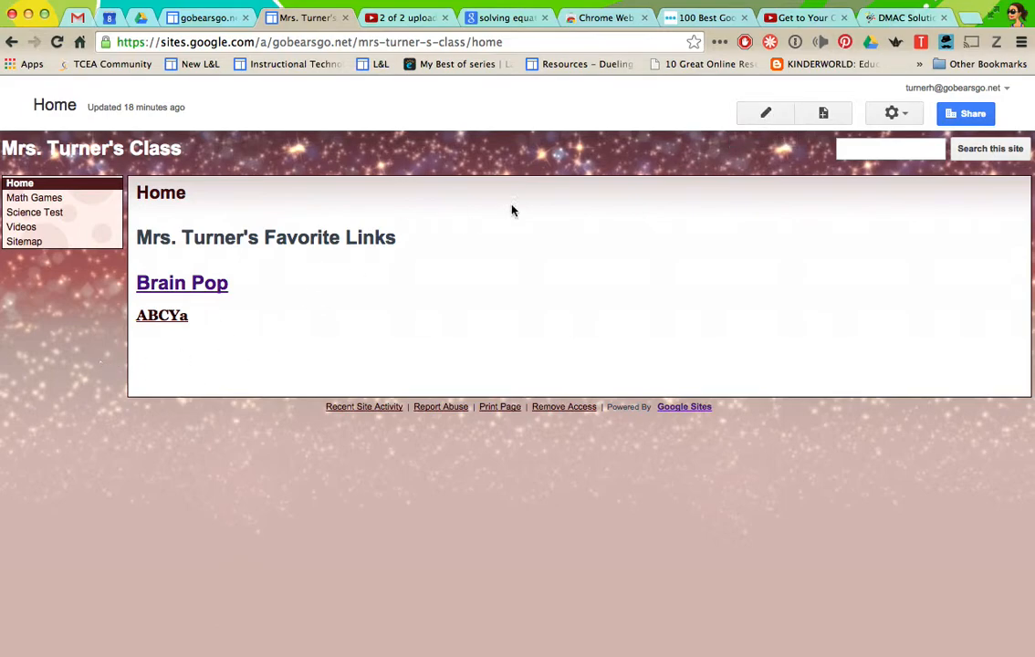
mouse_move(765, 112)
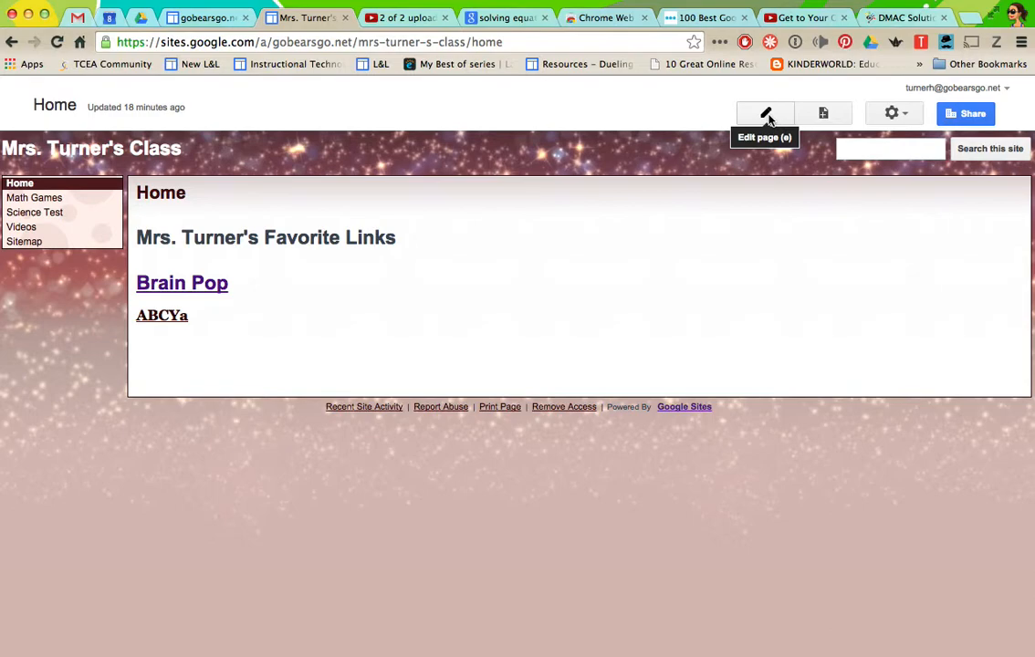
Step: On Home, type 'Take the Science Test then go to Brain Pop' and select 'Science Test'
click(765, 112)
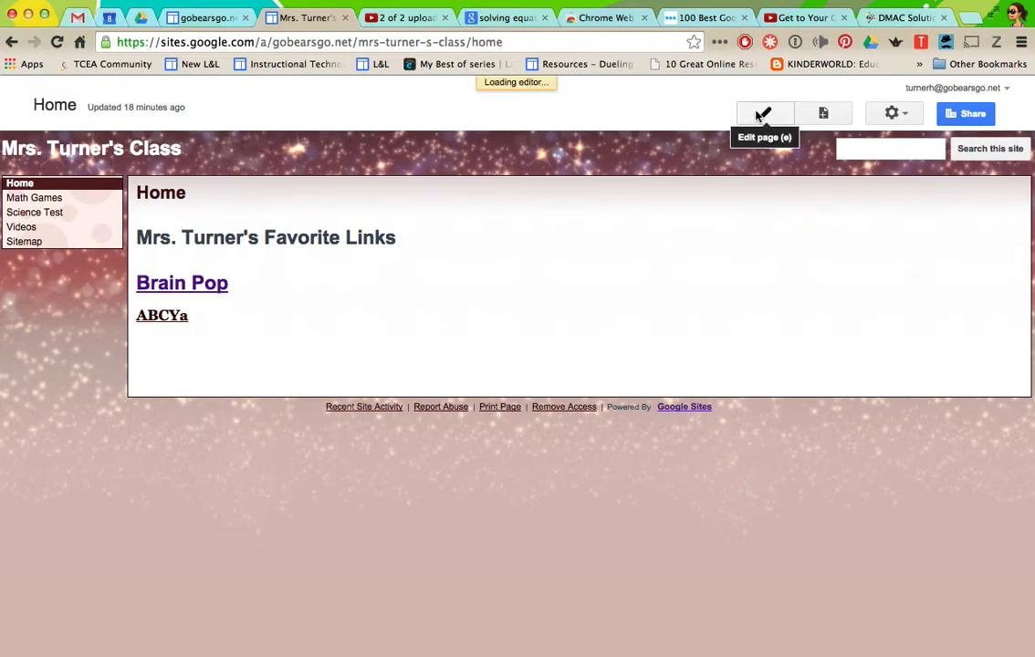
click(764, 112)
text(Take the S)
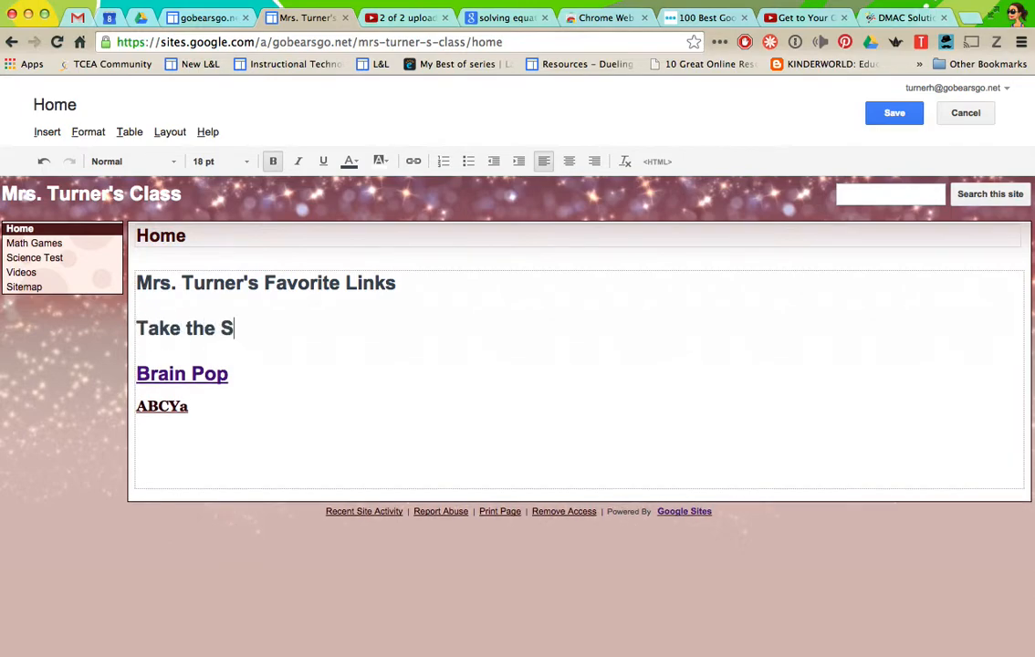
text(cience Test)
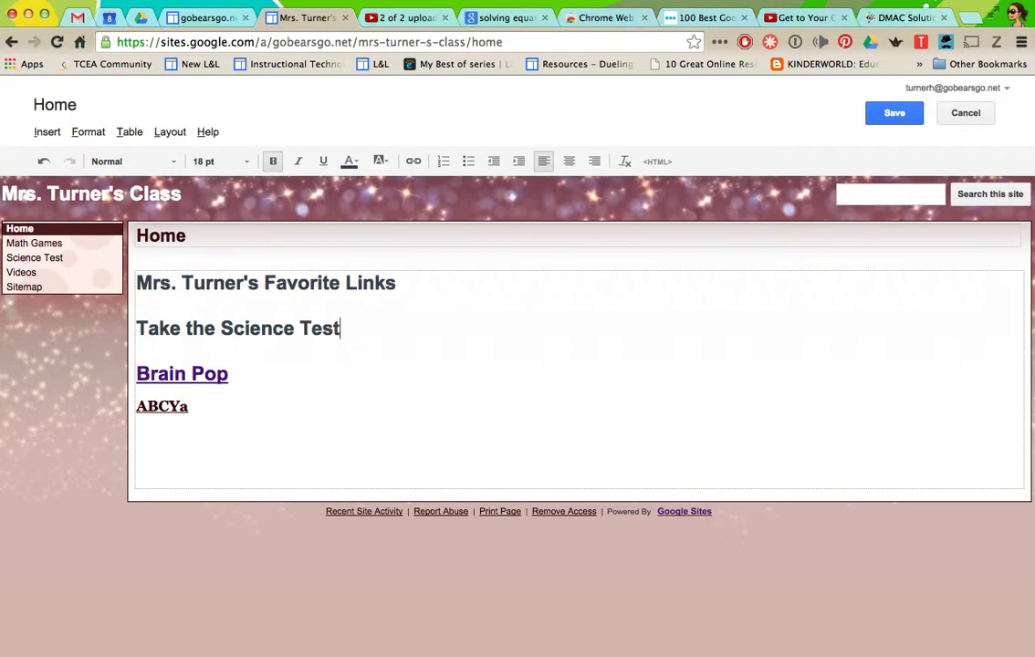
text(then go to B)
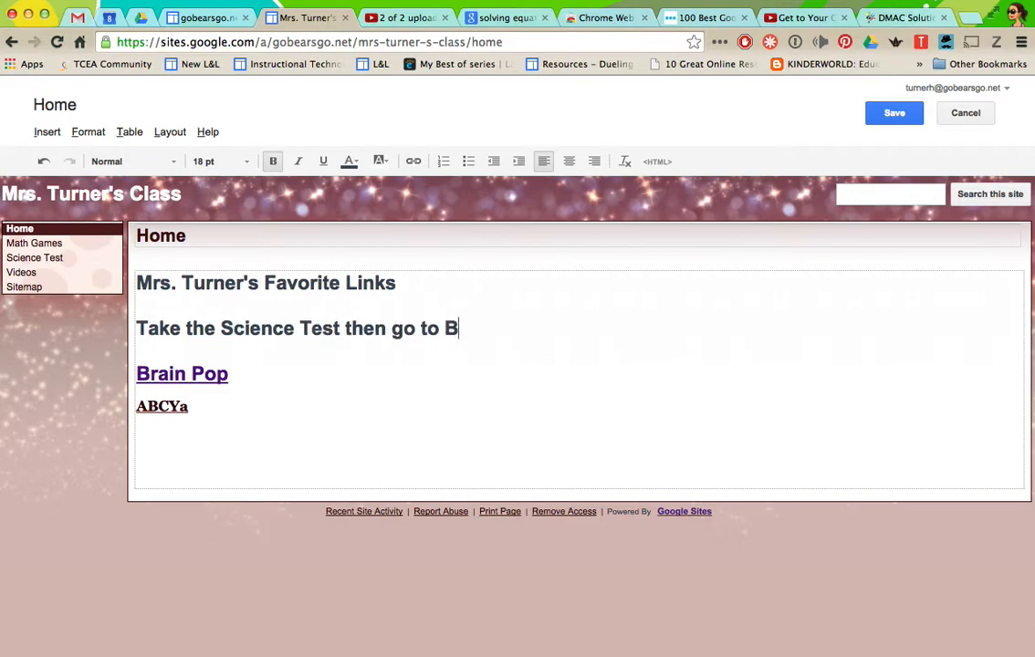
text(rain Po)
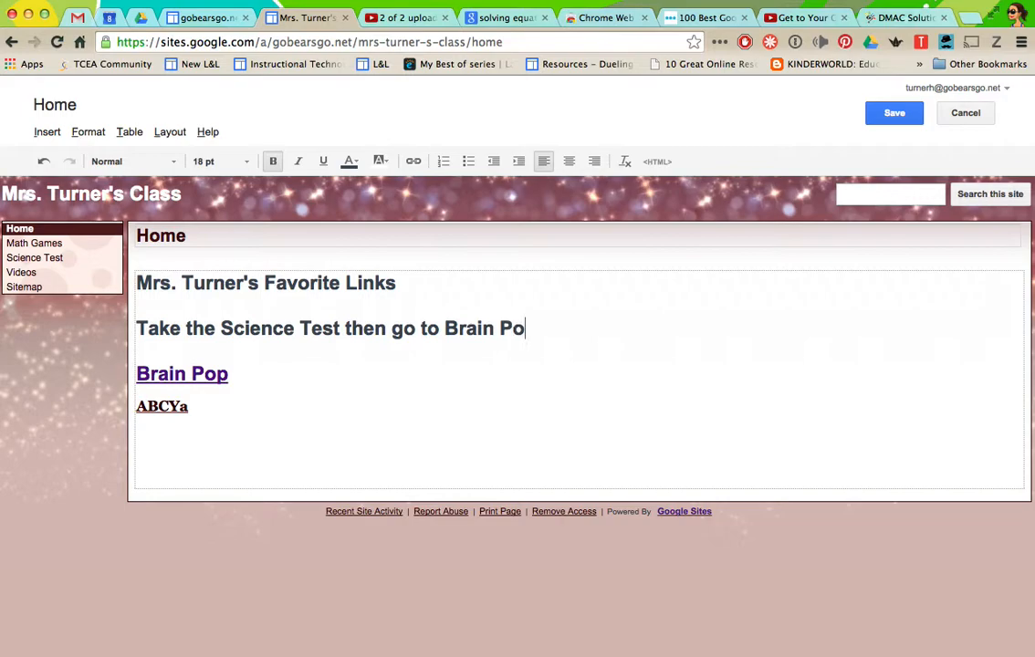
text(p)
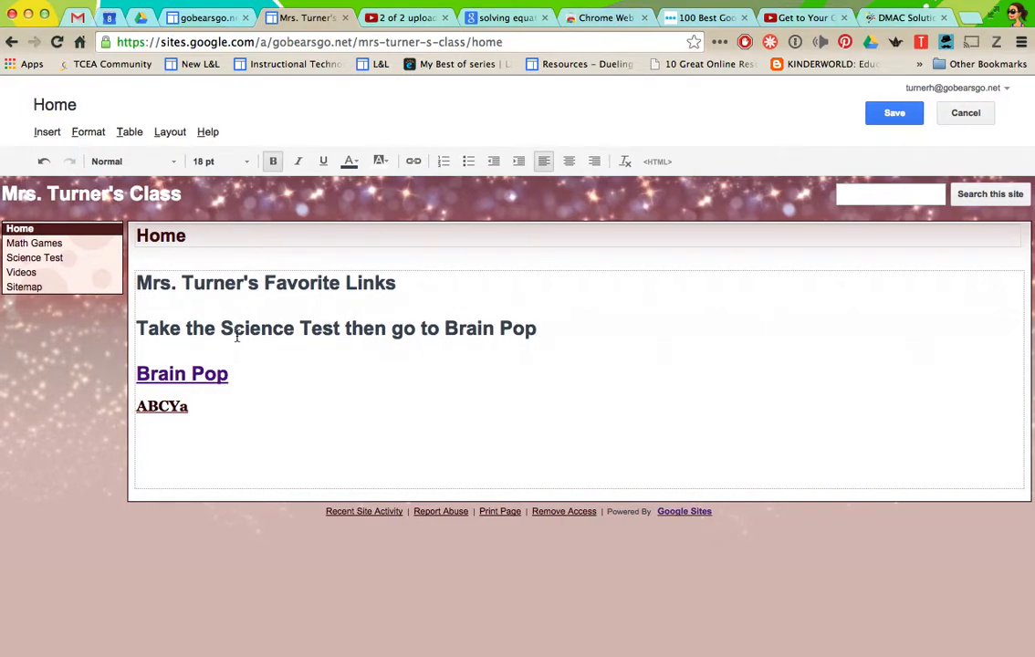
double_click(257, 328)
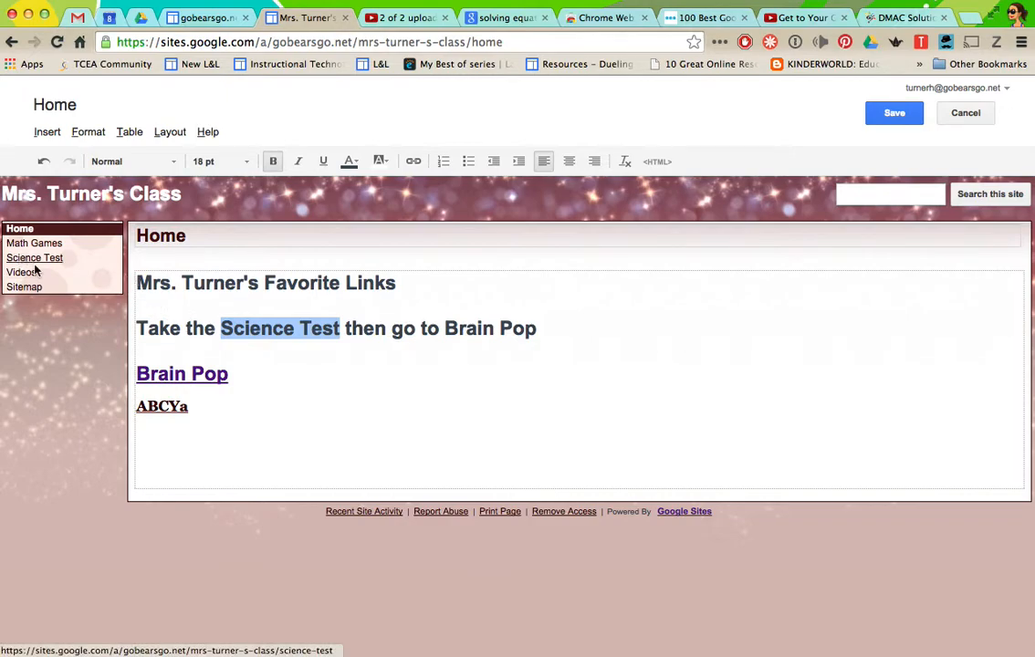
Step: Link 'Science Test' to the Science Test site page and save Home
click(413, 161)
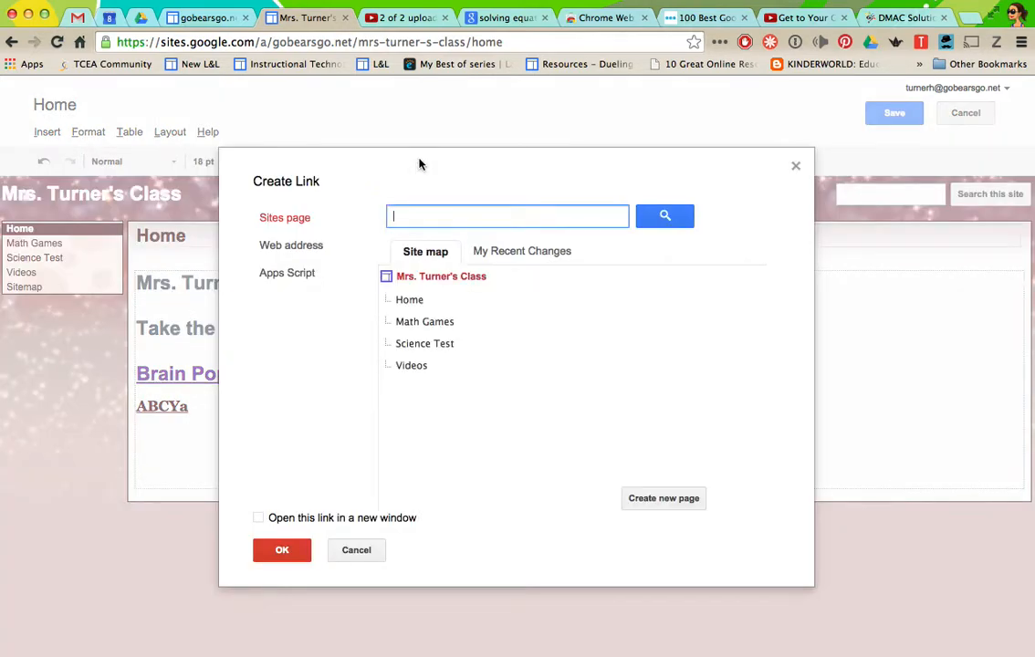
click(291, 244)
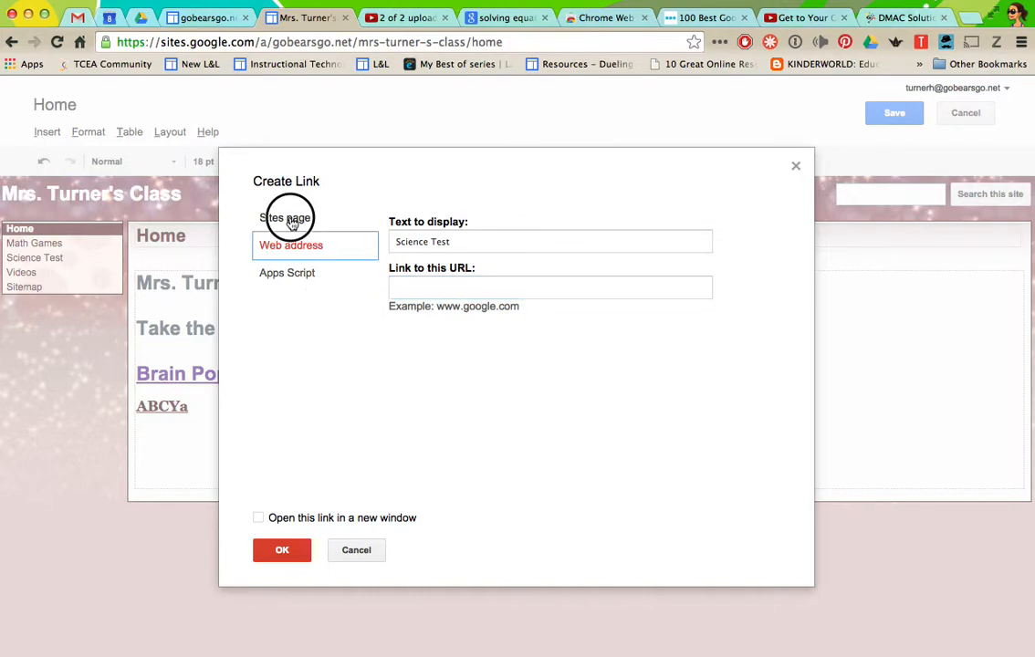
click(285, 217)
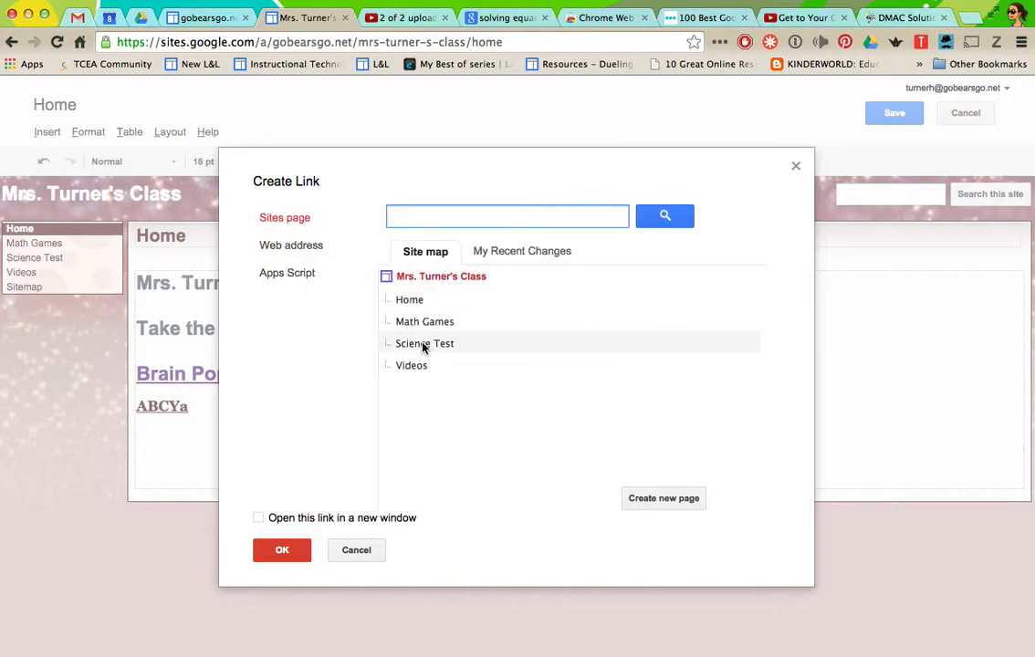
click(425, 343)
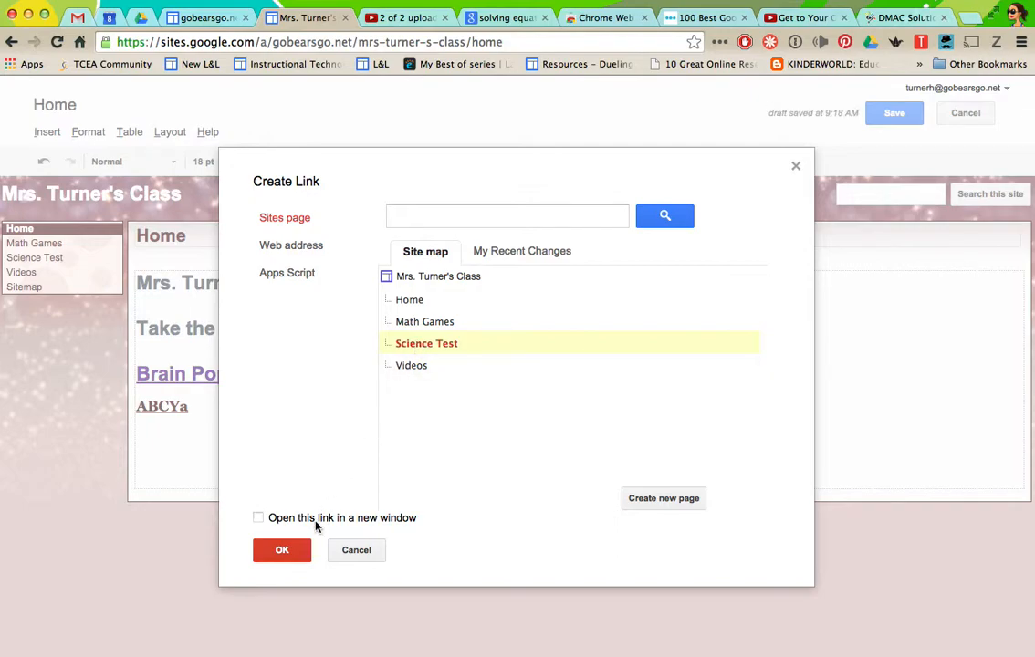
click(282, 549)
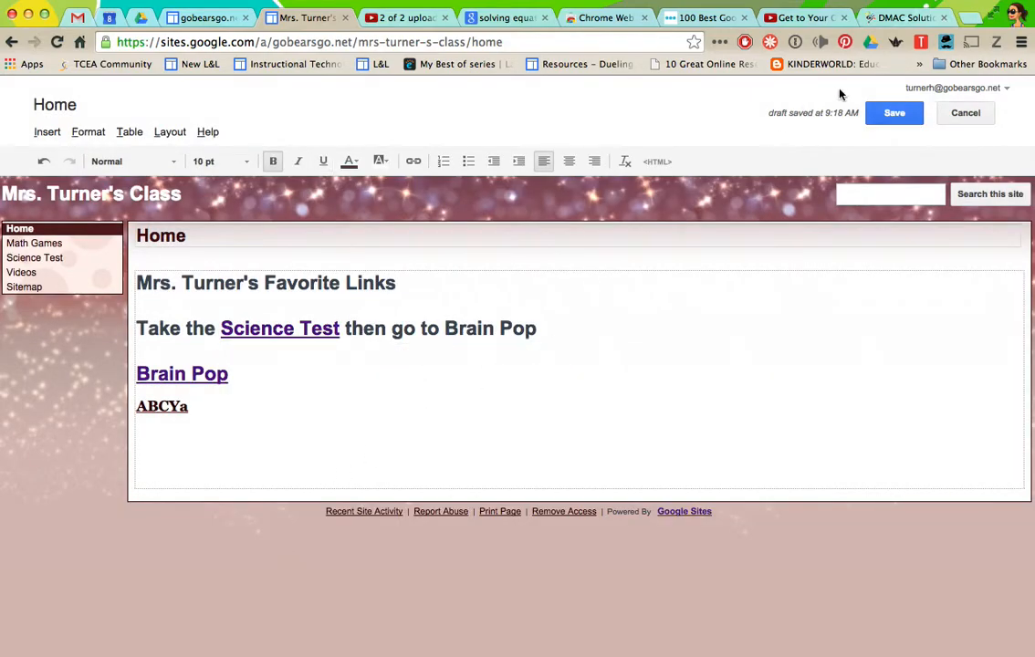
click(894, 112)
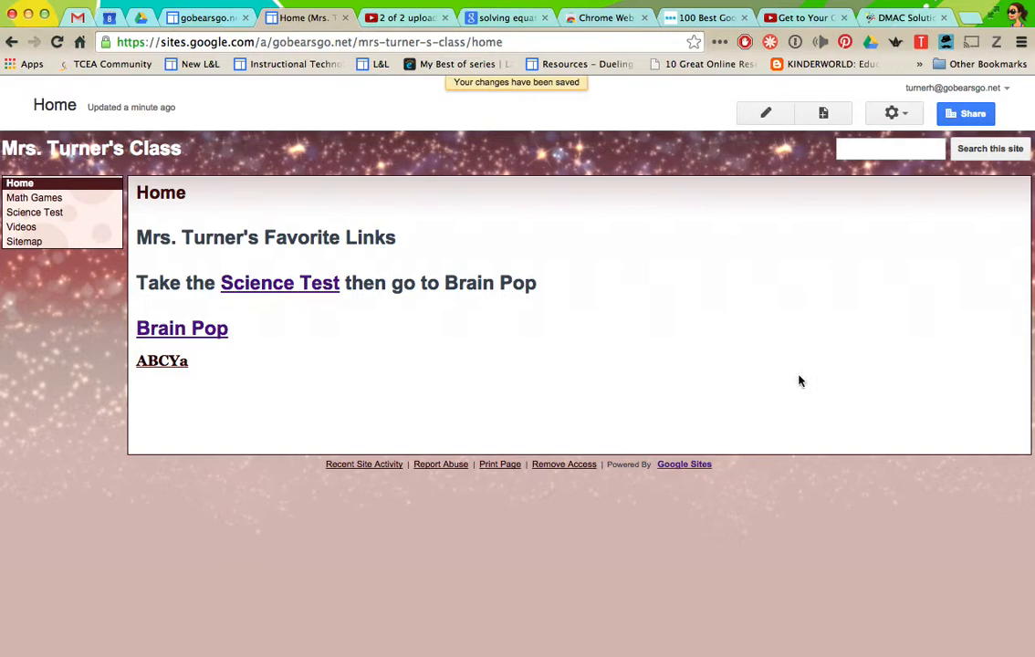
Step: Open the Science Test page from the sidebar to view the test questions
click(280, 283)
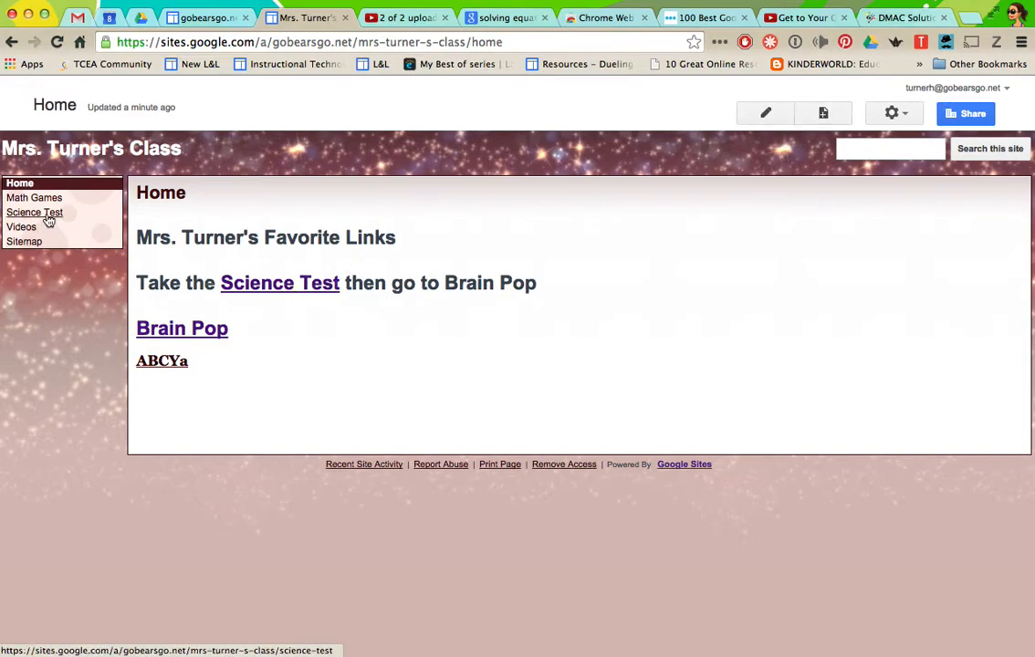
click(34, 212)
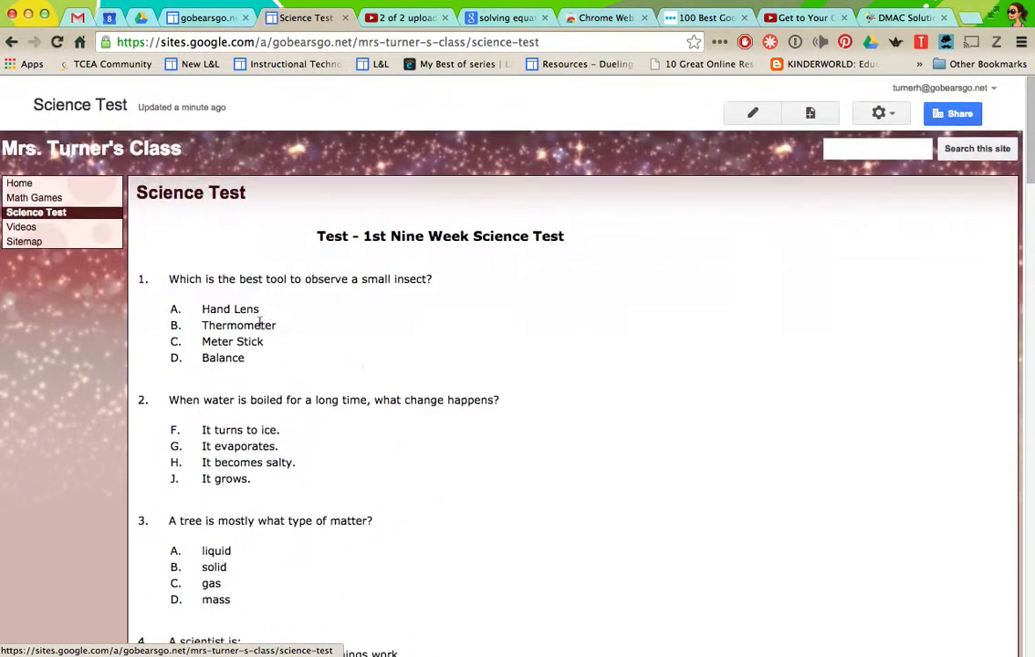
Step: Delete the Science Test page through the gear menu and confirm
click(879, 112)
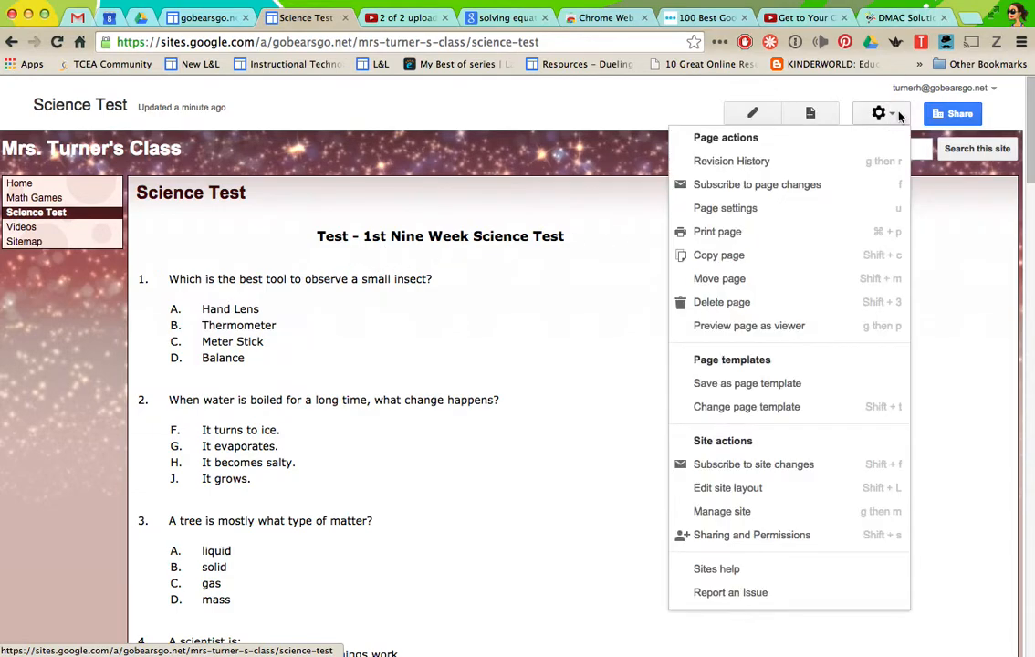
click(721, 302)
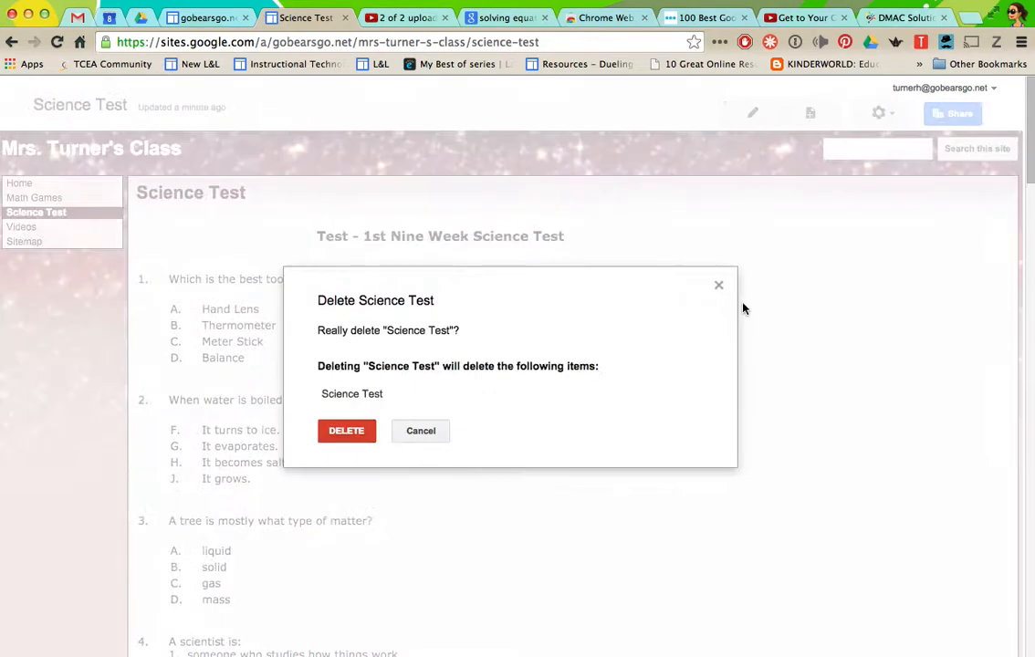
click(346, 431)
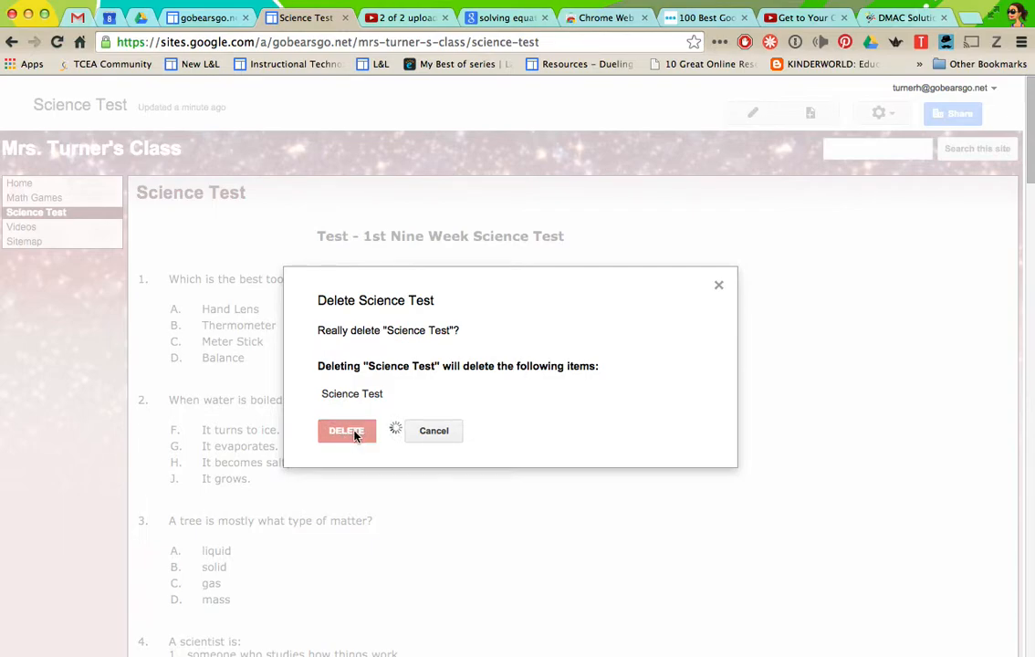
click(346, 430)
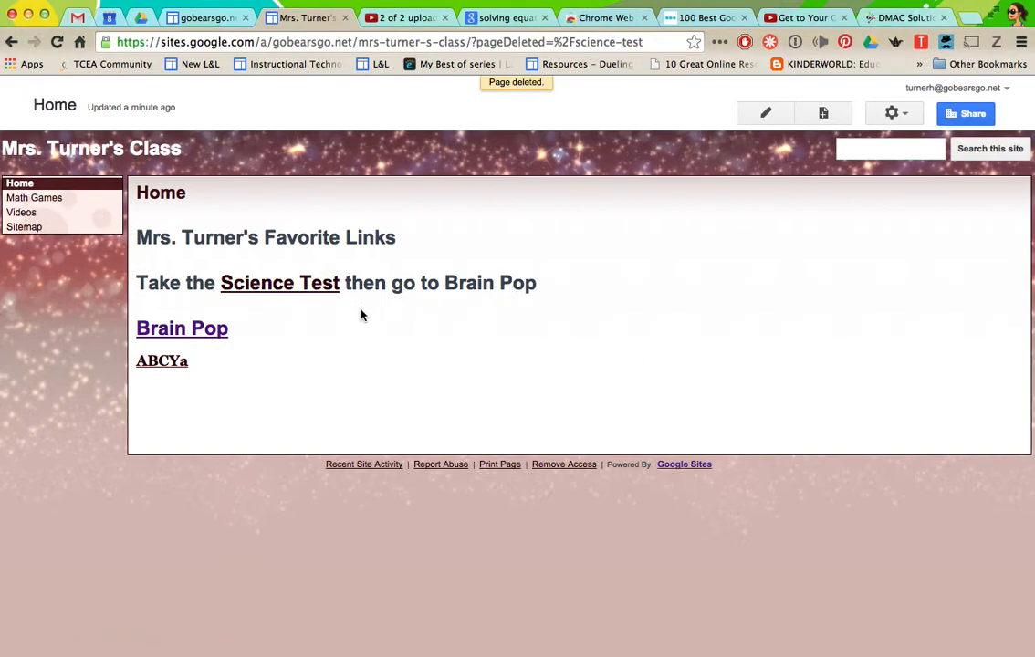
Step: Follow the Science Test link on Home to reach the deleted-page notice
click(279, 283)
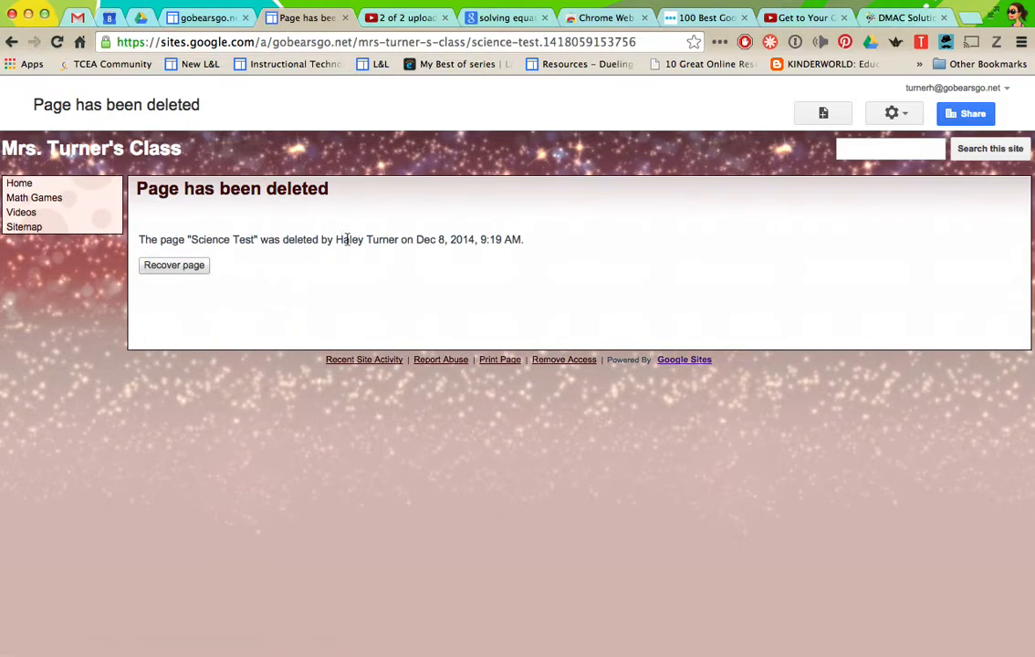
mouse_move(489, 322)
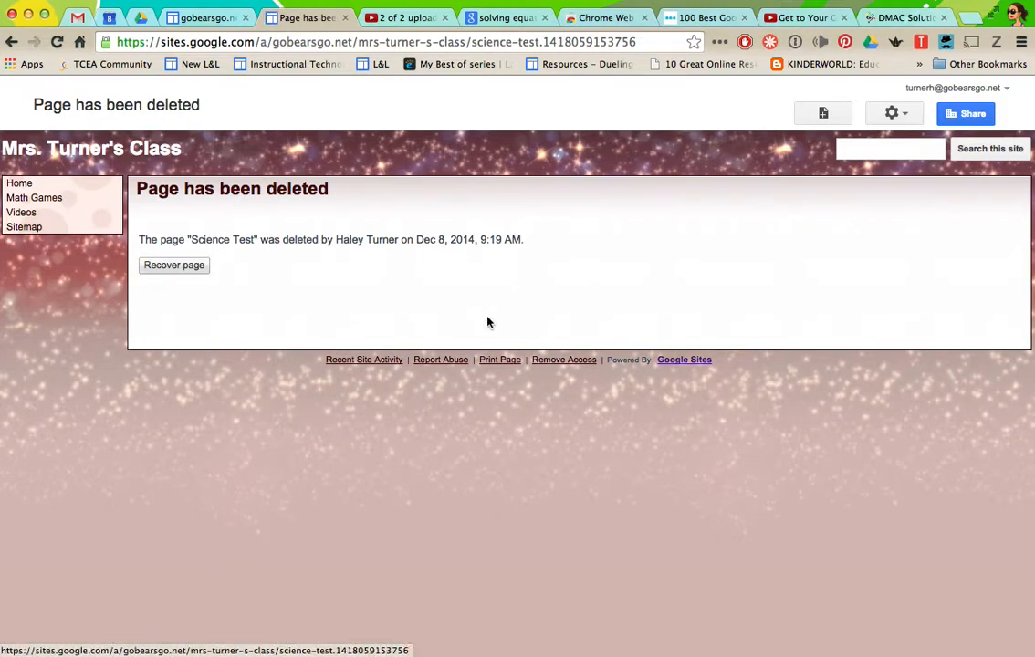
mouse_move(180, 272)
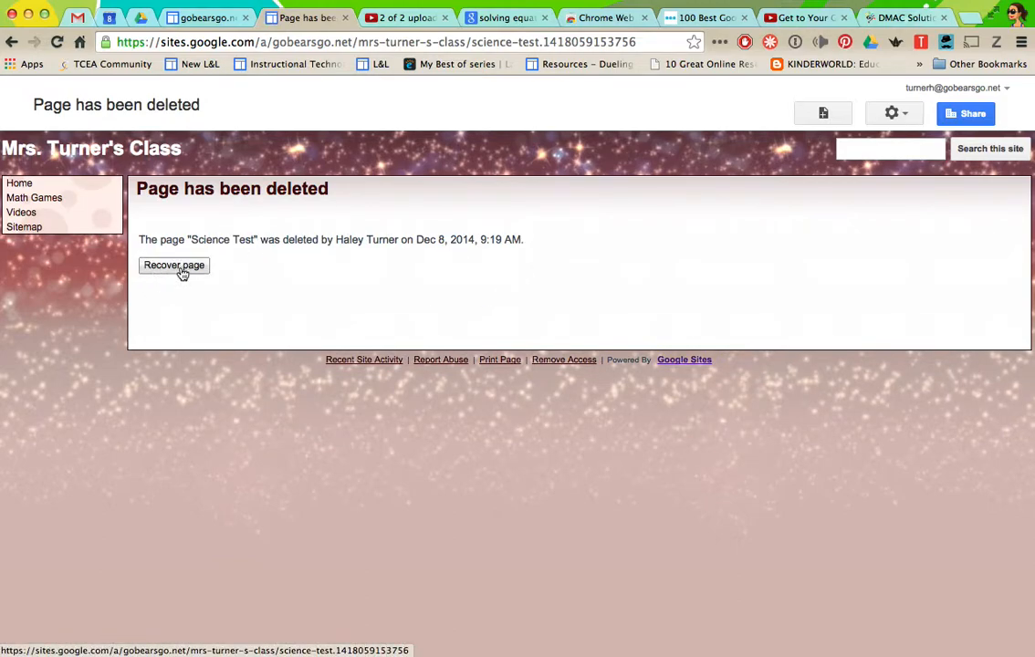